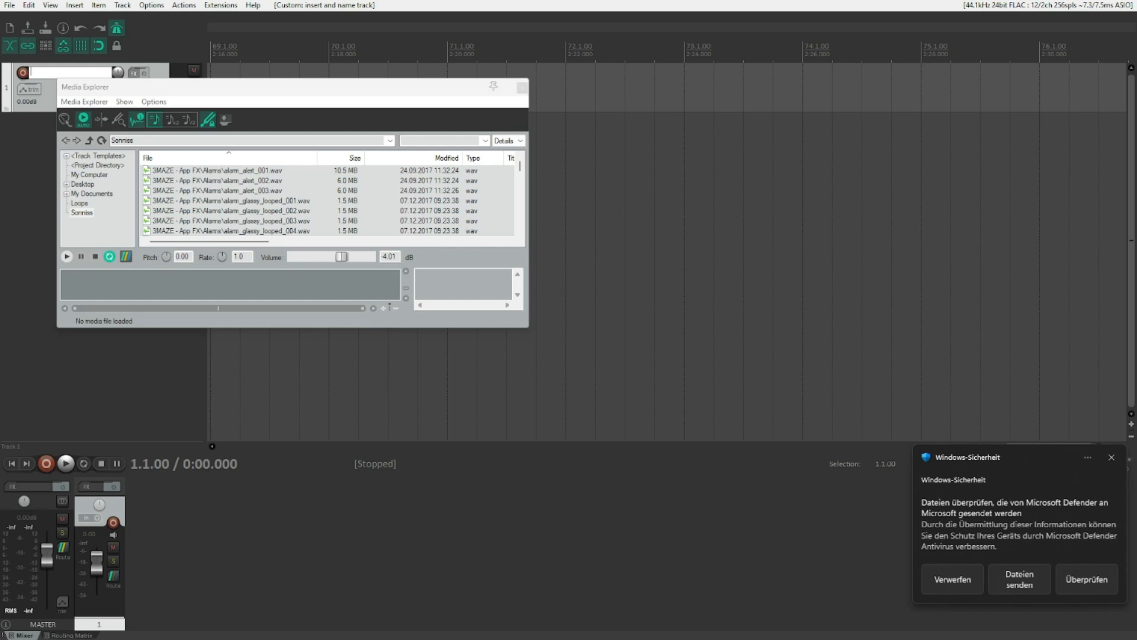
Step: Name track 1 'Music', then audition the inserted music recording and stop
type("Music")
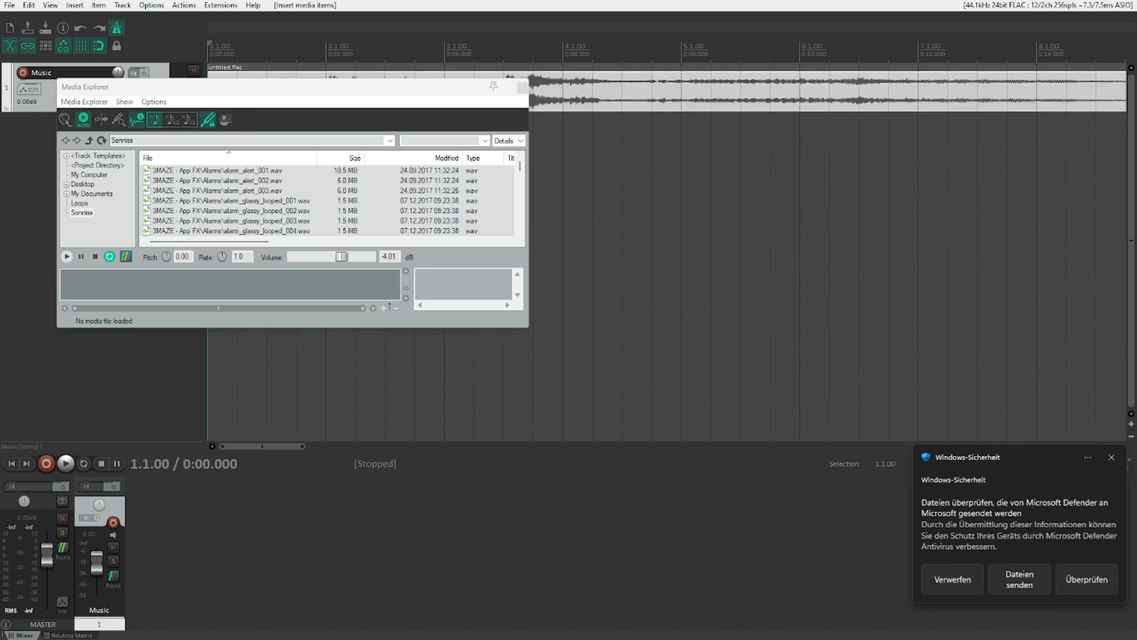
left_click(64, 463)
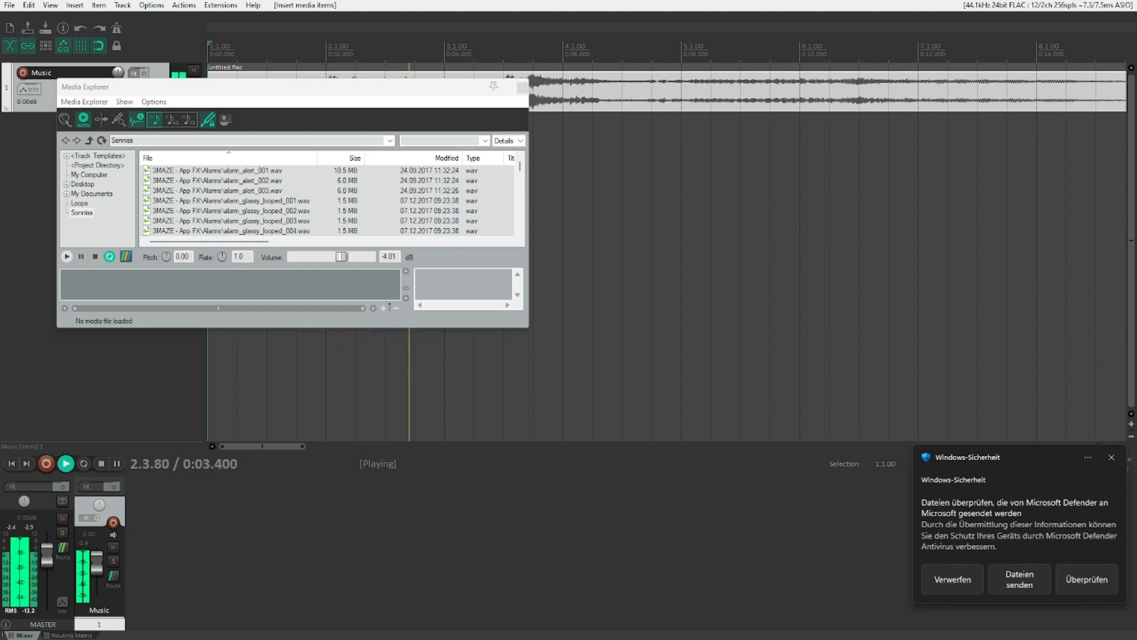
left_click(100, 463)
type("Voice")
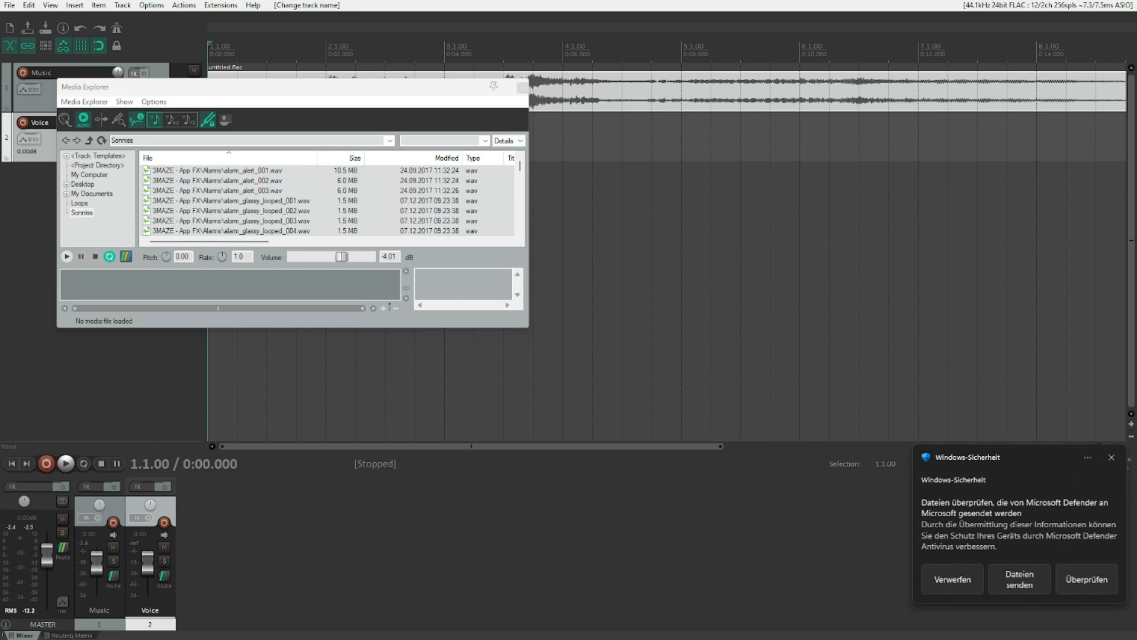
Step: Play the new 'Voice' track together with Music, then stop playback
left_click(46, 463)
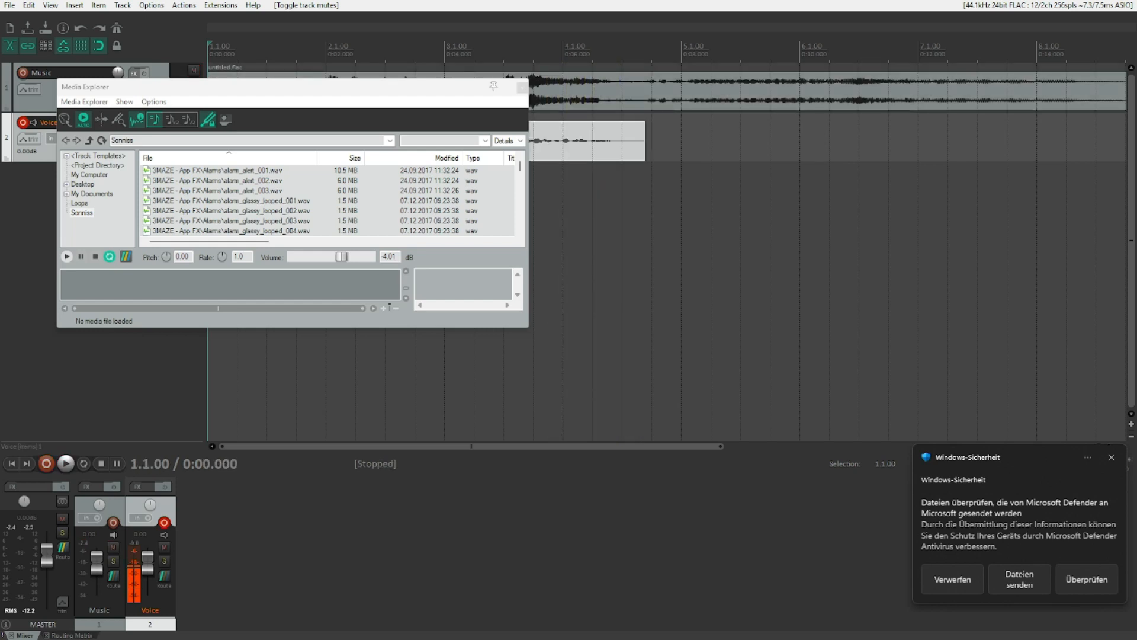
left_click(65, 463)
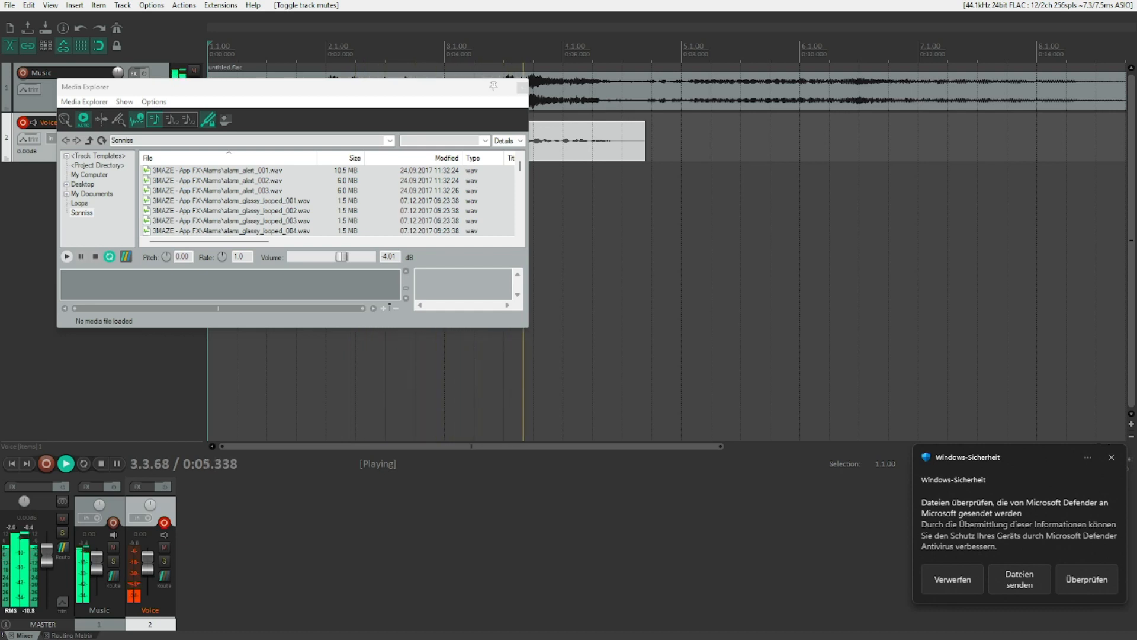
left_click(98, 463)
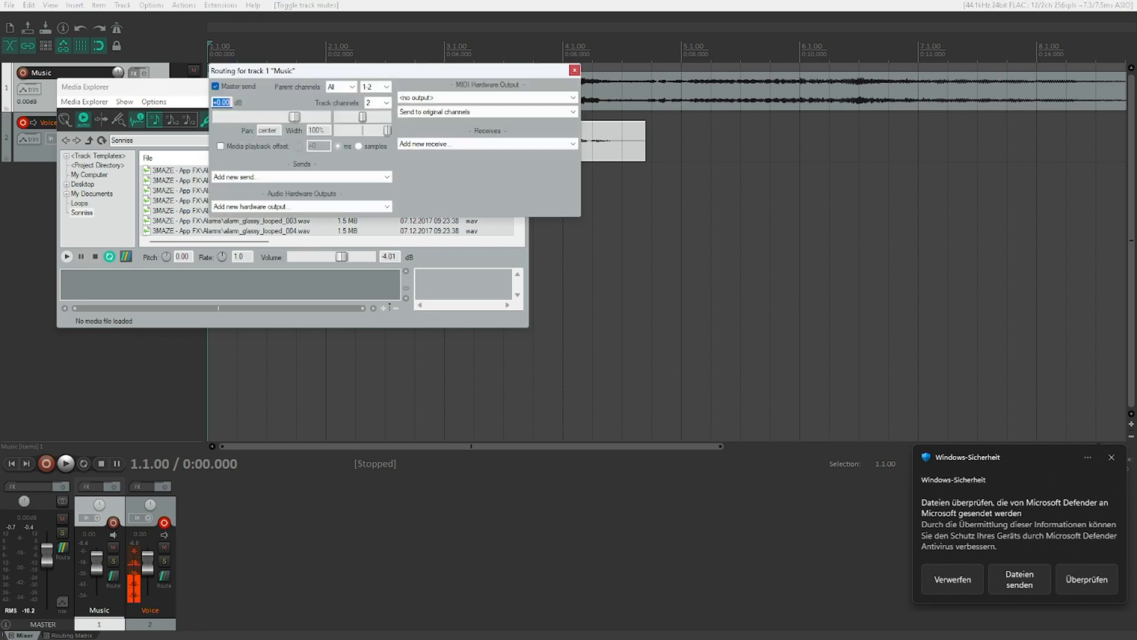
Step: Set the Music track's channel count to 4 in its Routing window
left_click(267, 131)
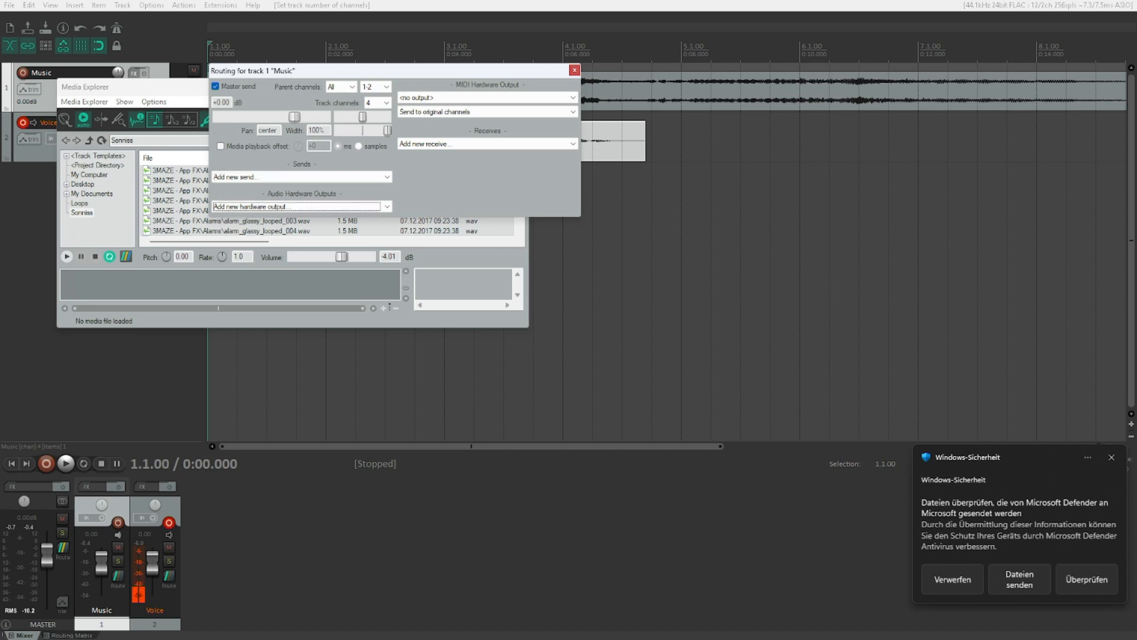
Step: Add a new receive on the Music track from track 2 'Voice'
left_click(486, 111)
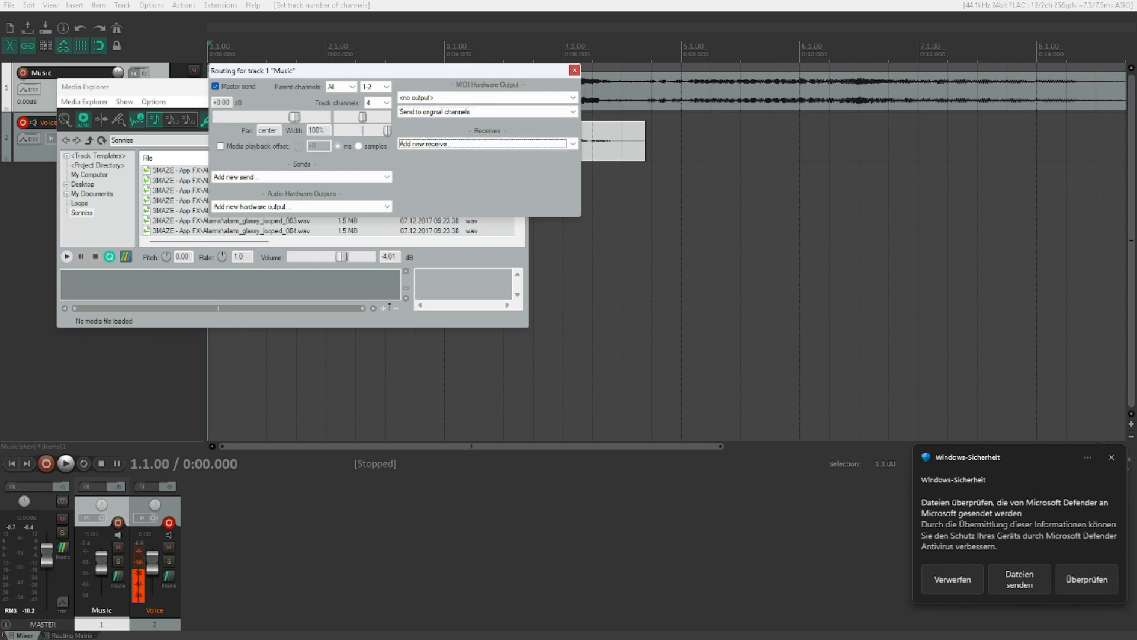
left_click(485, 144)
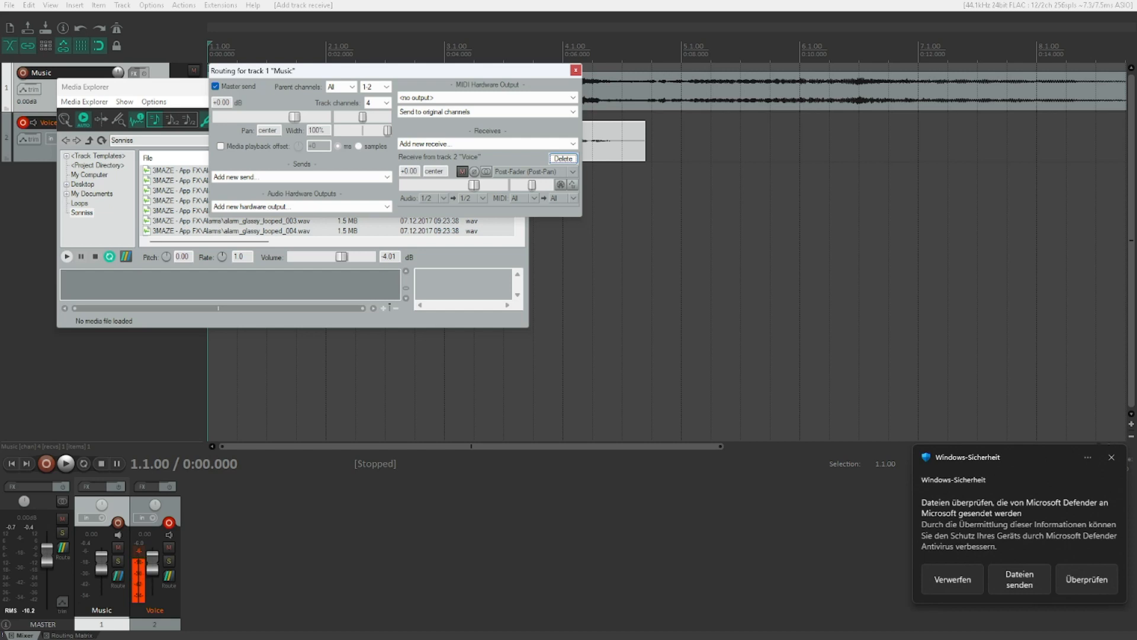
left_click(575, 69)
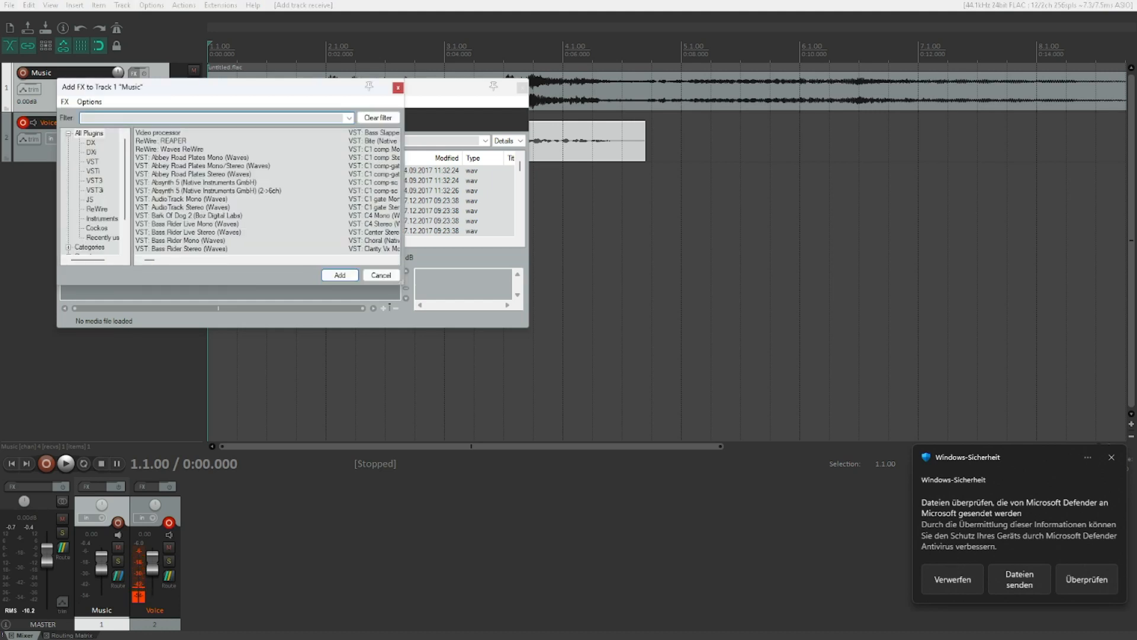
Step: Filter the FX browser for ReaComp, add VST: ReaComp (Cockos) to Music, and close the FX chain
type("r")
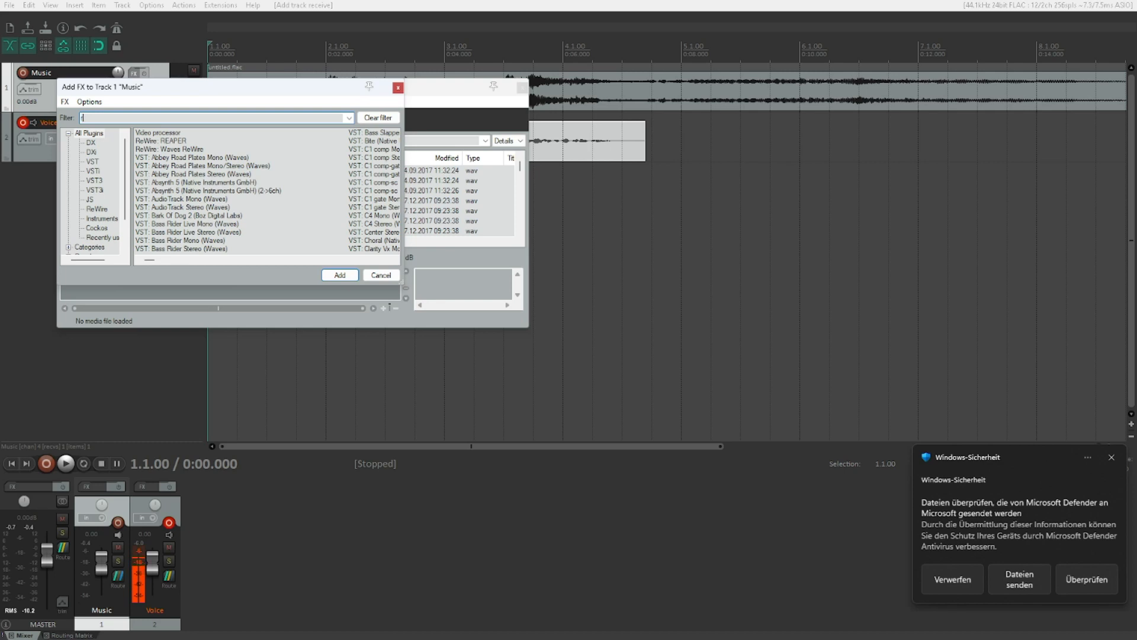
type("real")
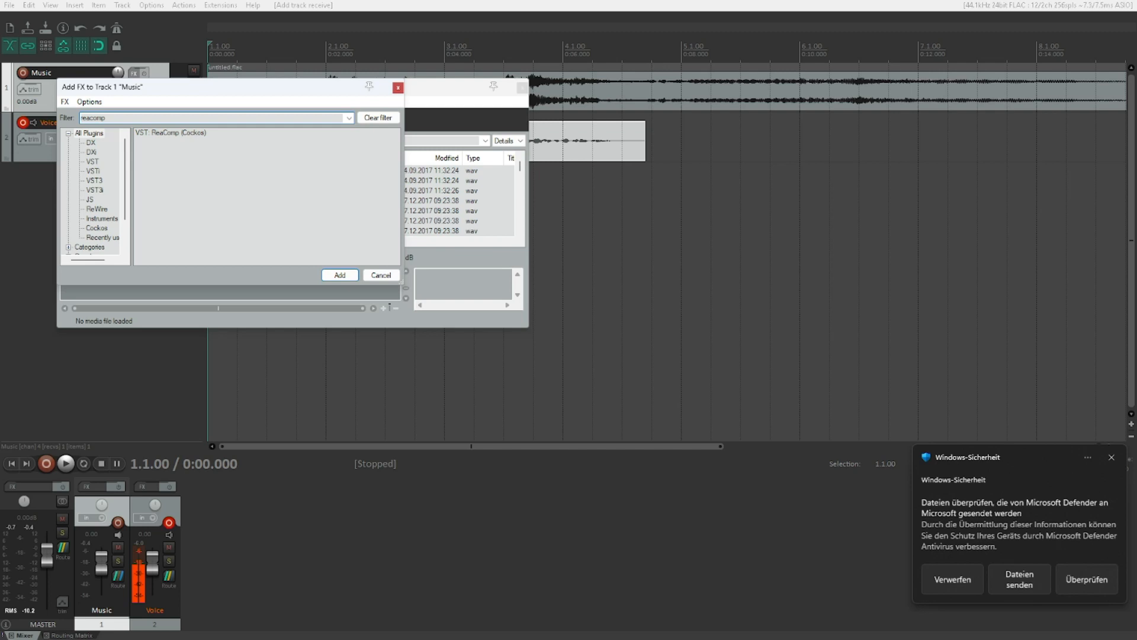
left_click(339, 276)
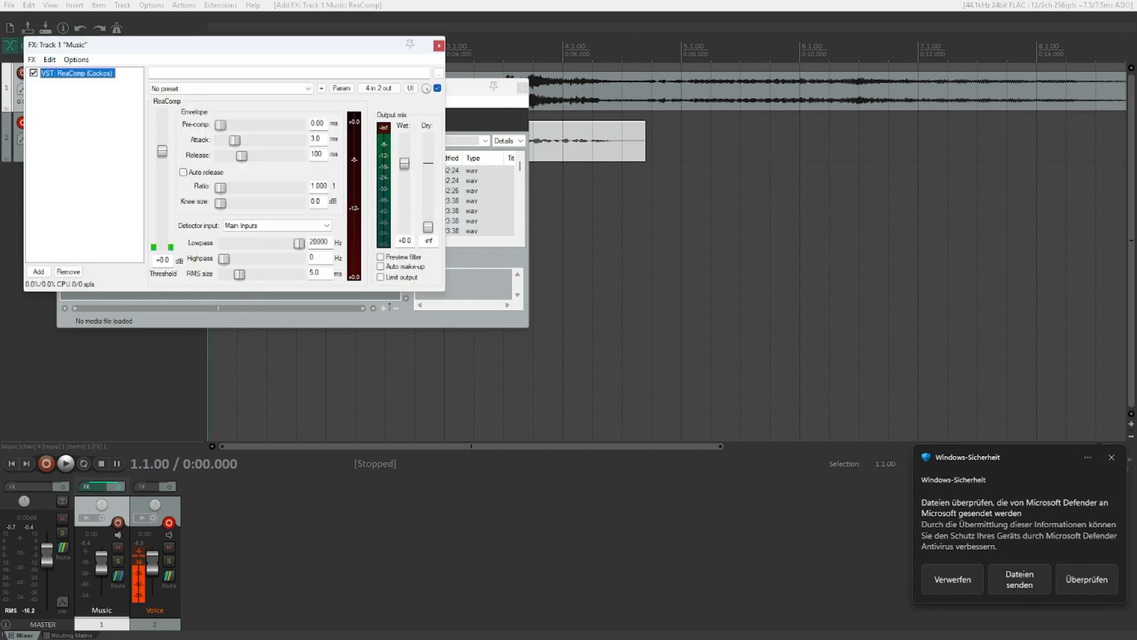
left_click(231, 88)
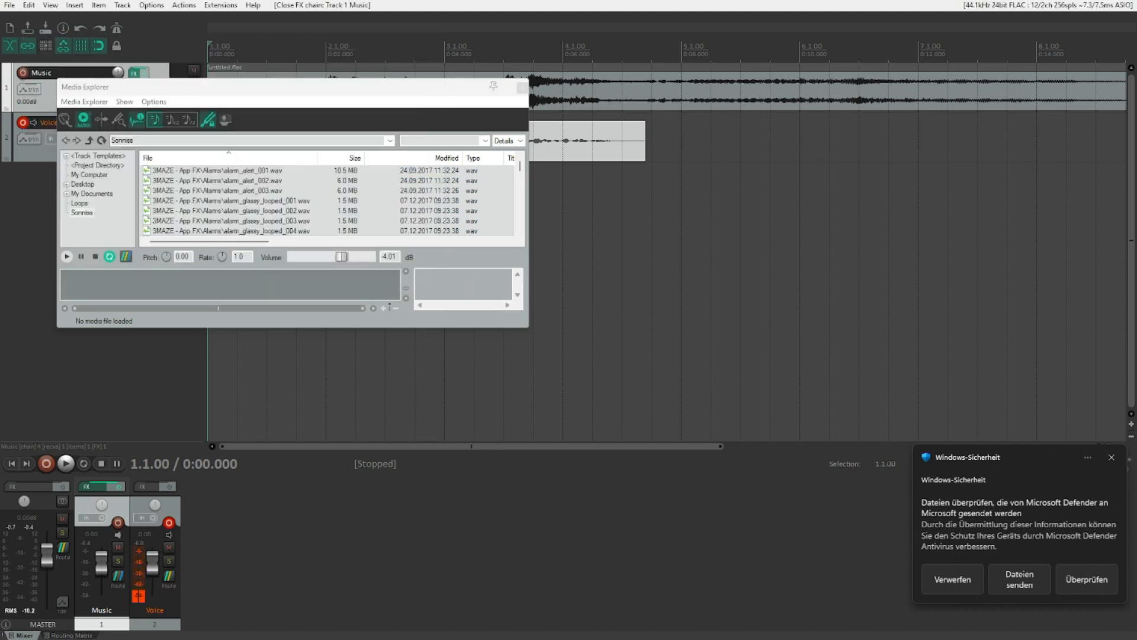
left_click(65, 465)
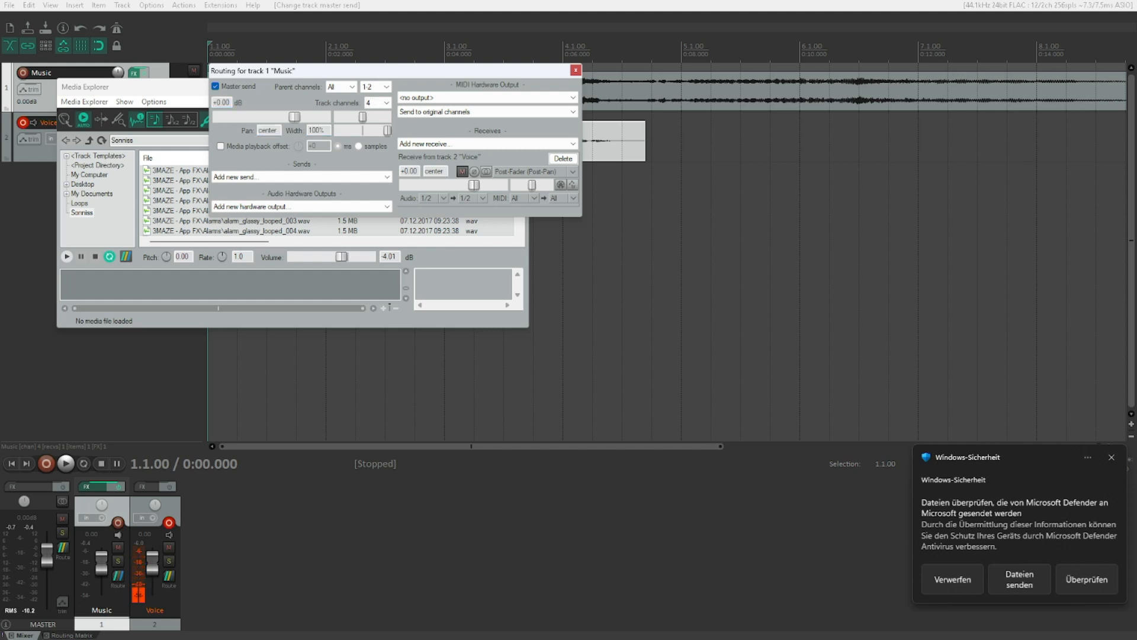
Step: Route the Voice receive to Music's audio channels 3/4 and close the routing window
left_click(485, 144)
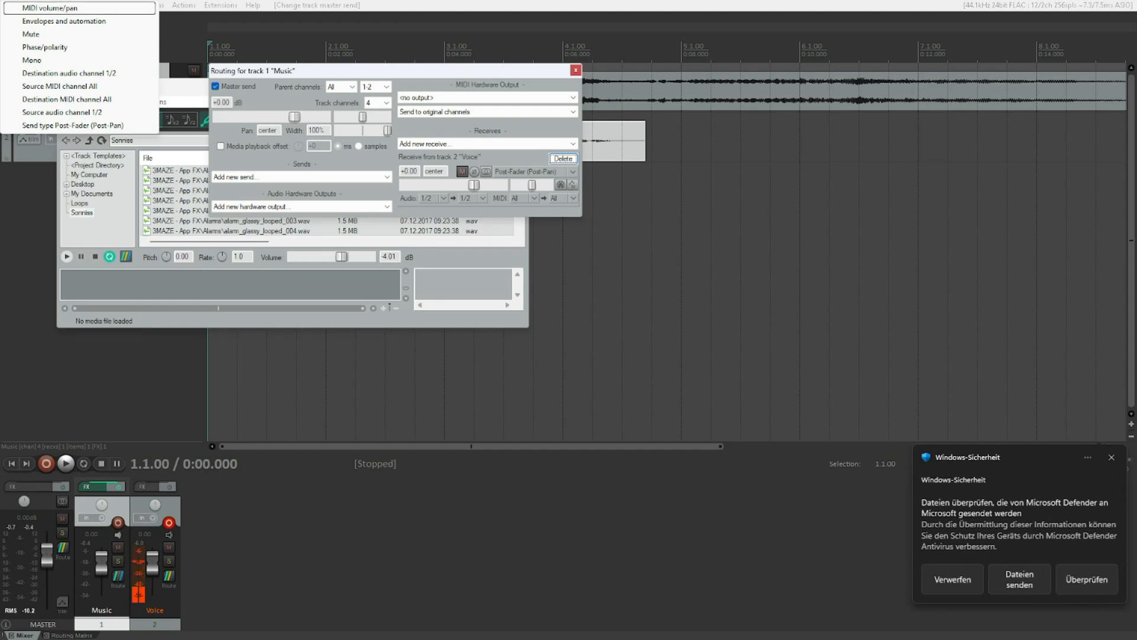
mouse_move(64, 22)
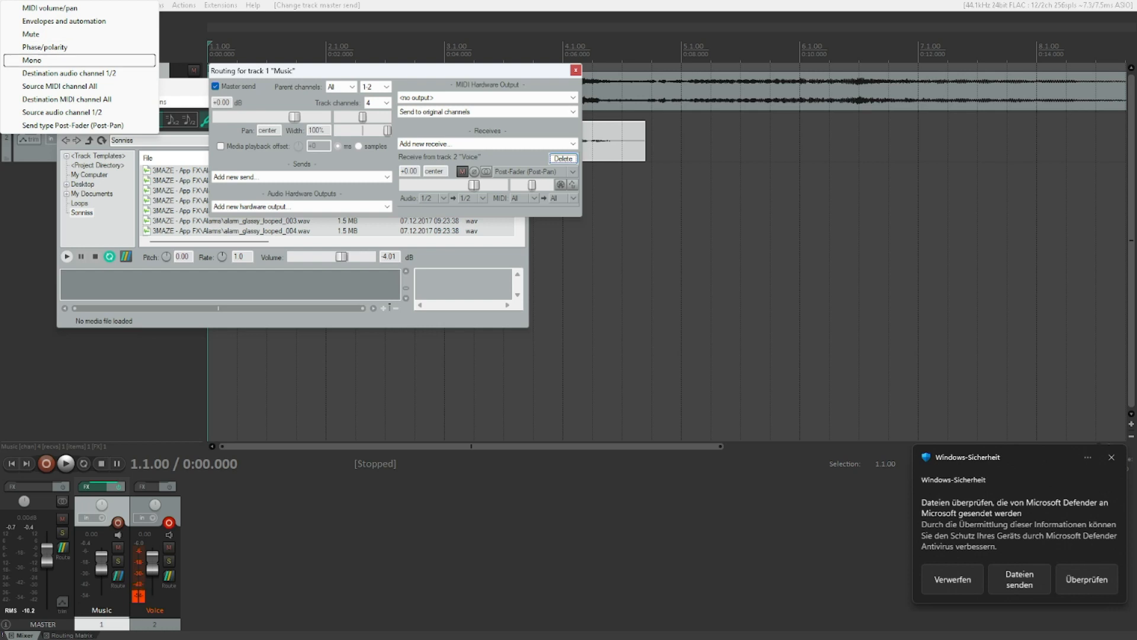
mouse_move(70, 74)
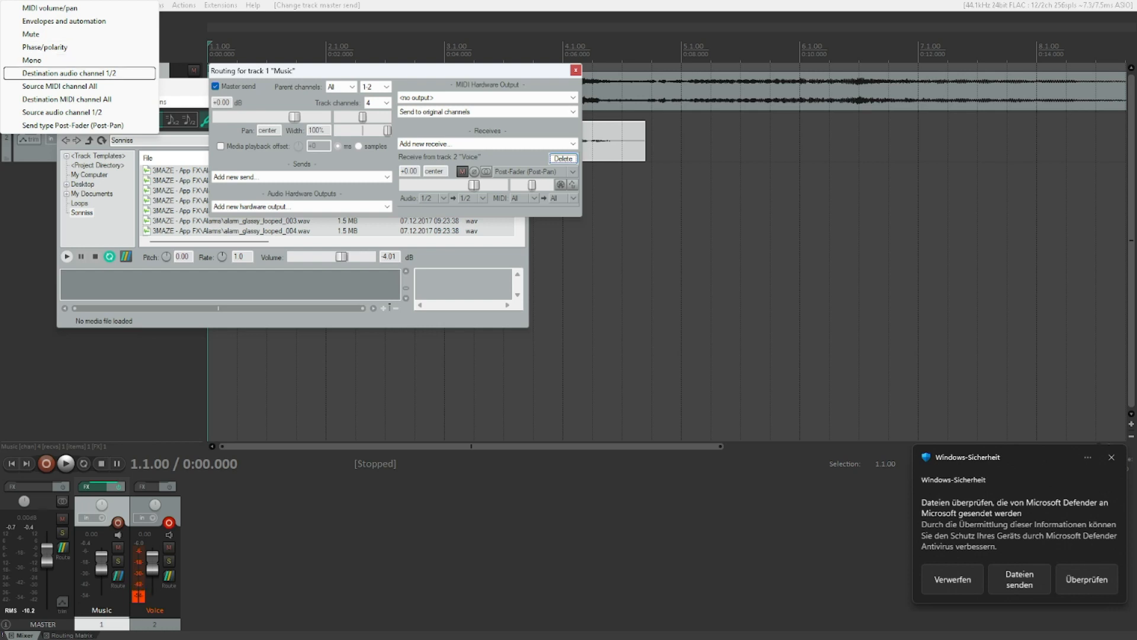
left_click(470, 198)
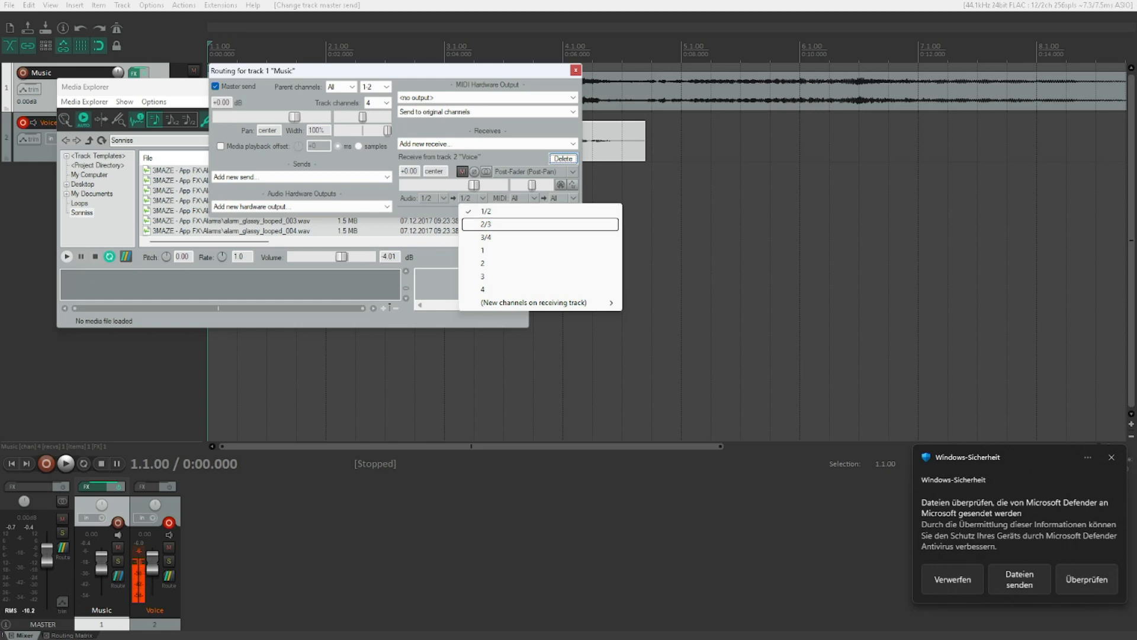
mouse_move(541, 237)
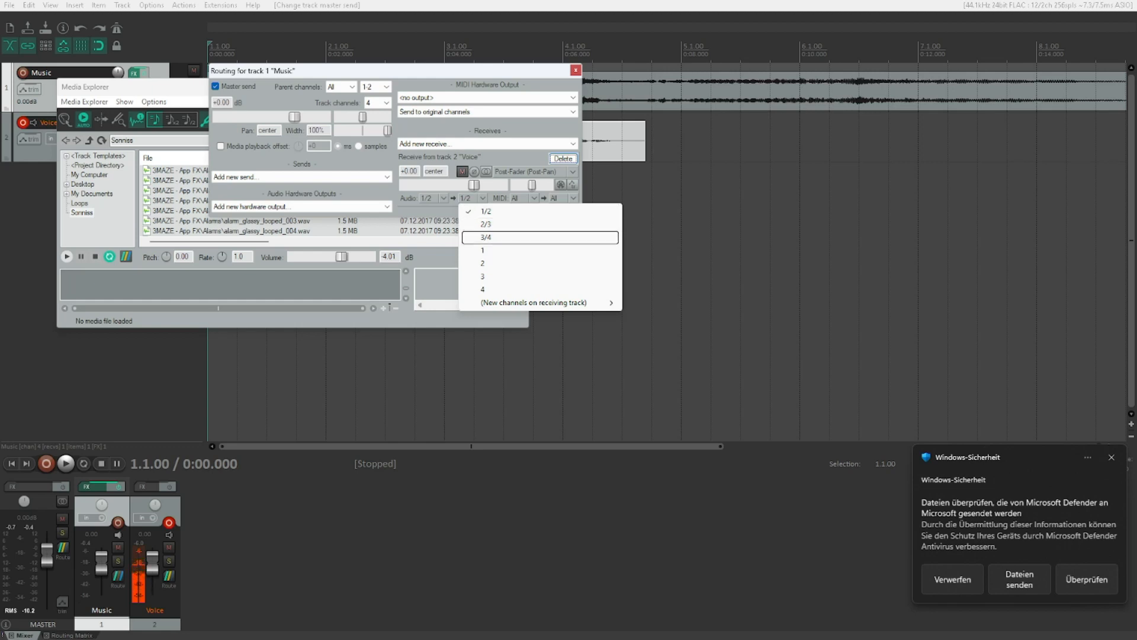
left_click(485, 237)
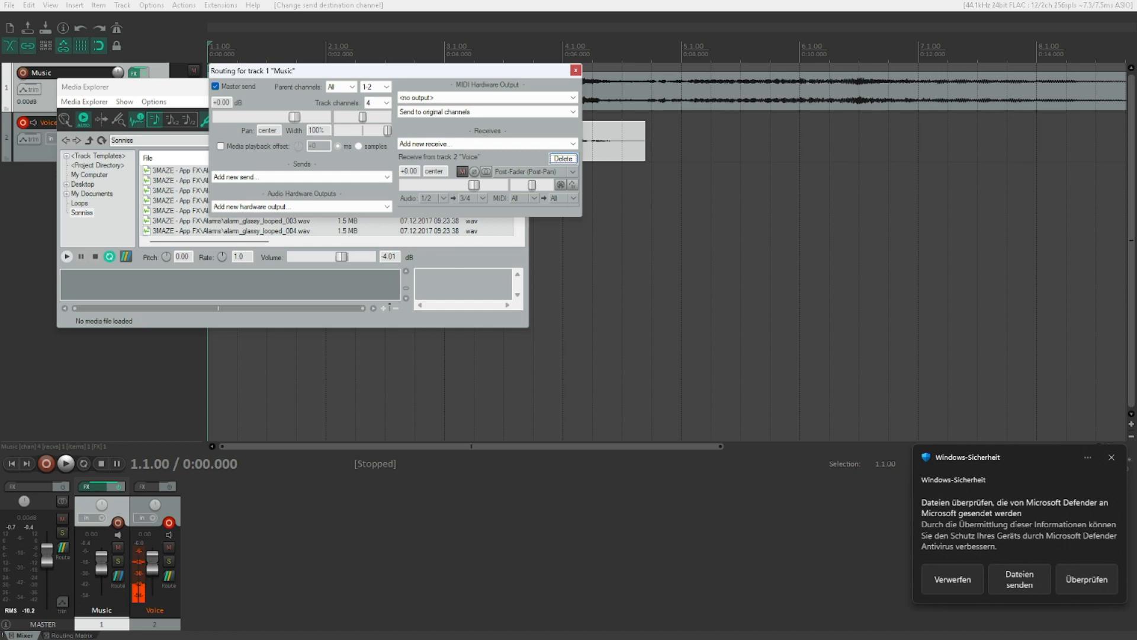
left_click(576, 69)
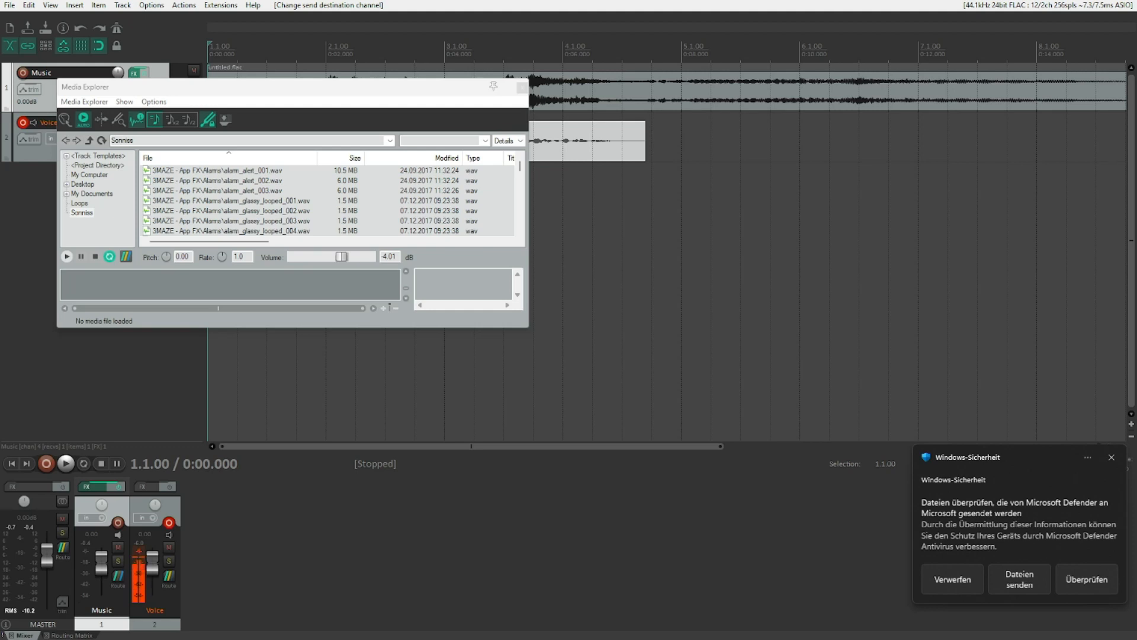
Step: Bring up the Music track's FX chain showing ReaComp
left_click(65, 463)
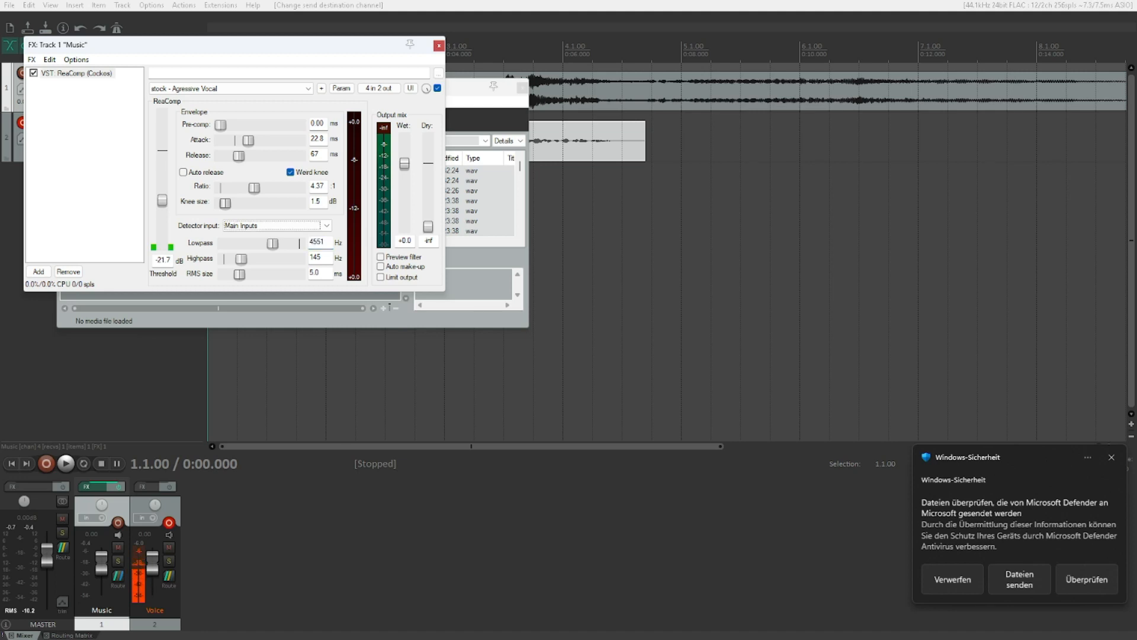
Step: Set ReaComp's detector input on the Music track, then close the FX window
left_click(276, 225)
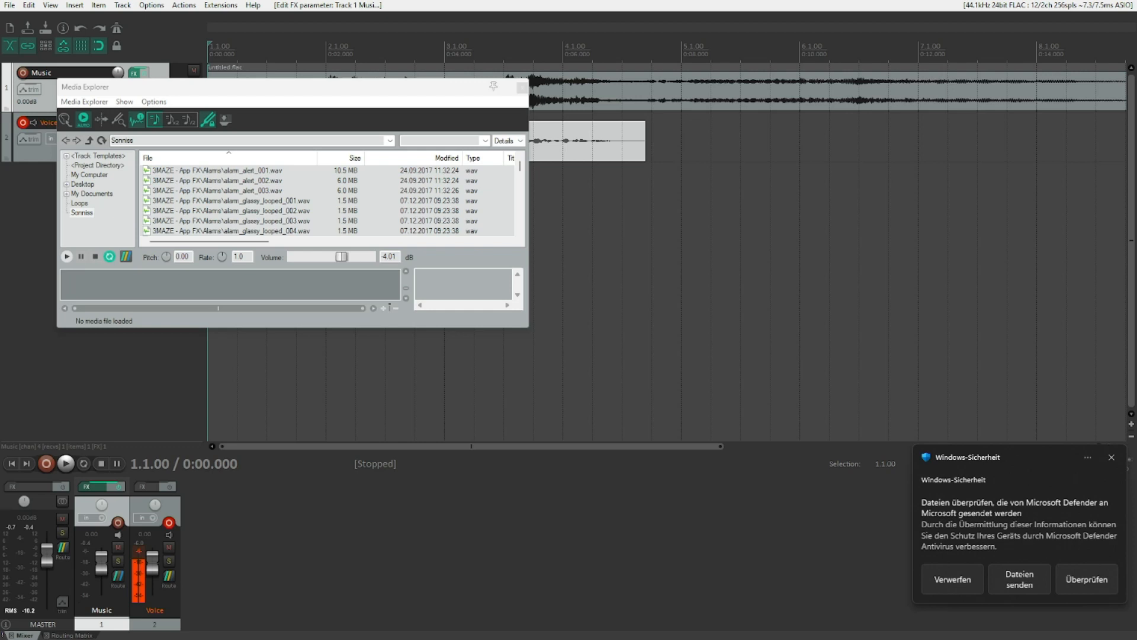
Step: Select the Voice track and raise its volume fader to +10.0 dB
left_click(66, 464)
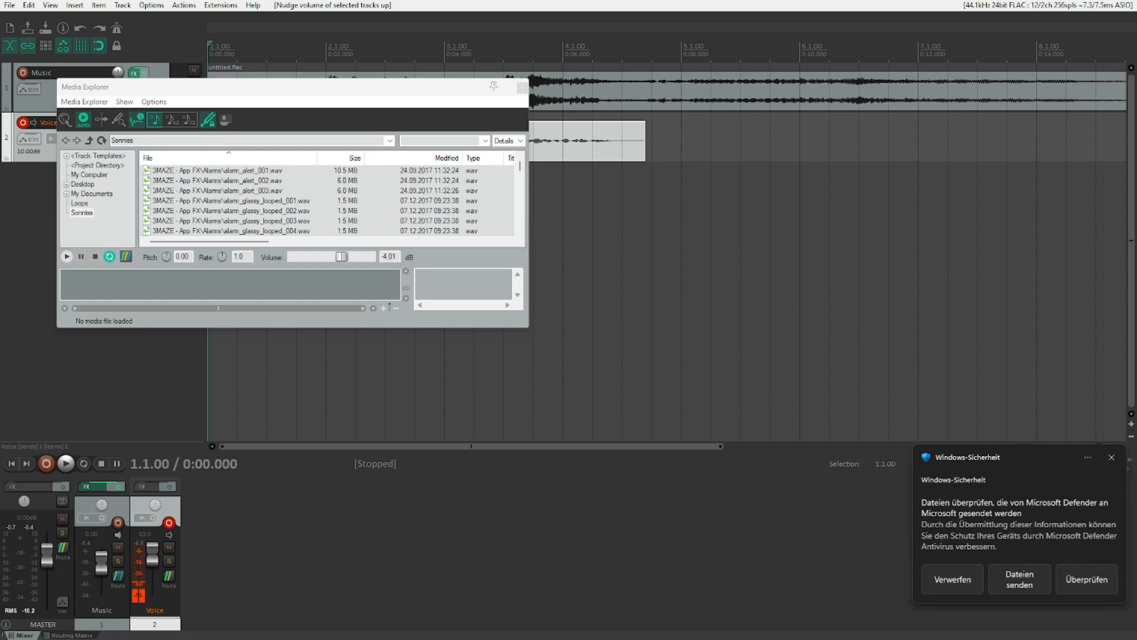
left_click(65, 463)
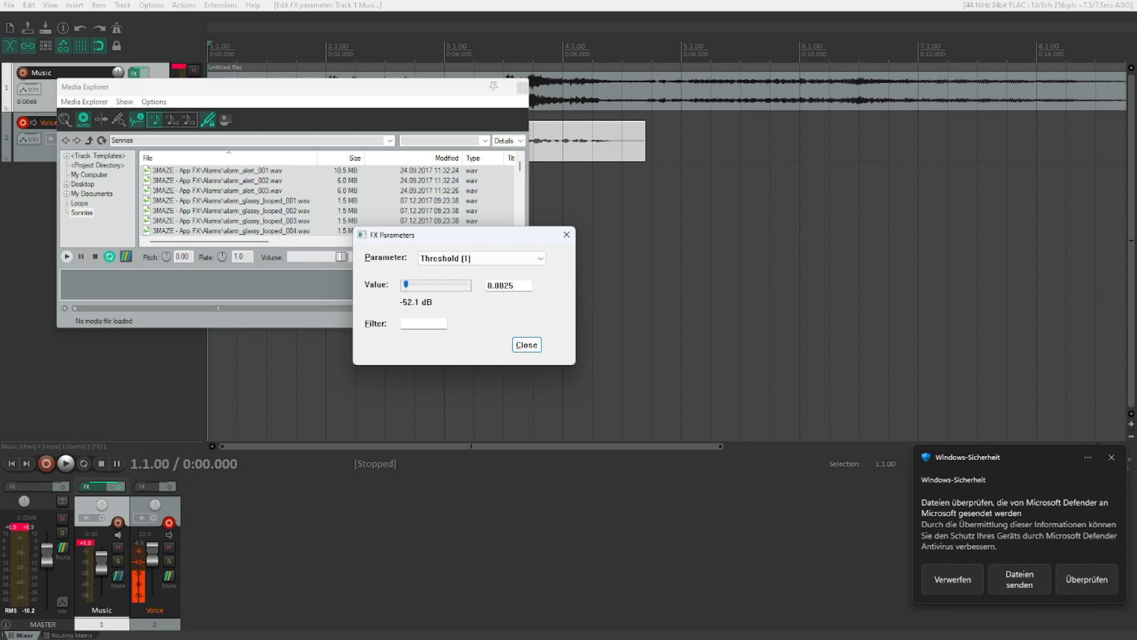
Step: Confirm ReaComp's threshold at 0.0025 (-52.1 dB) and close the parameter dialog
left_click(526, 347)
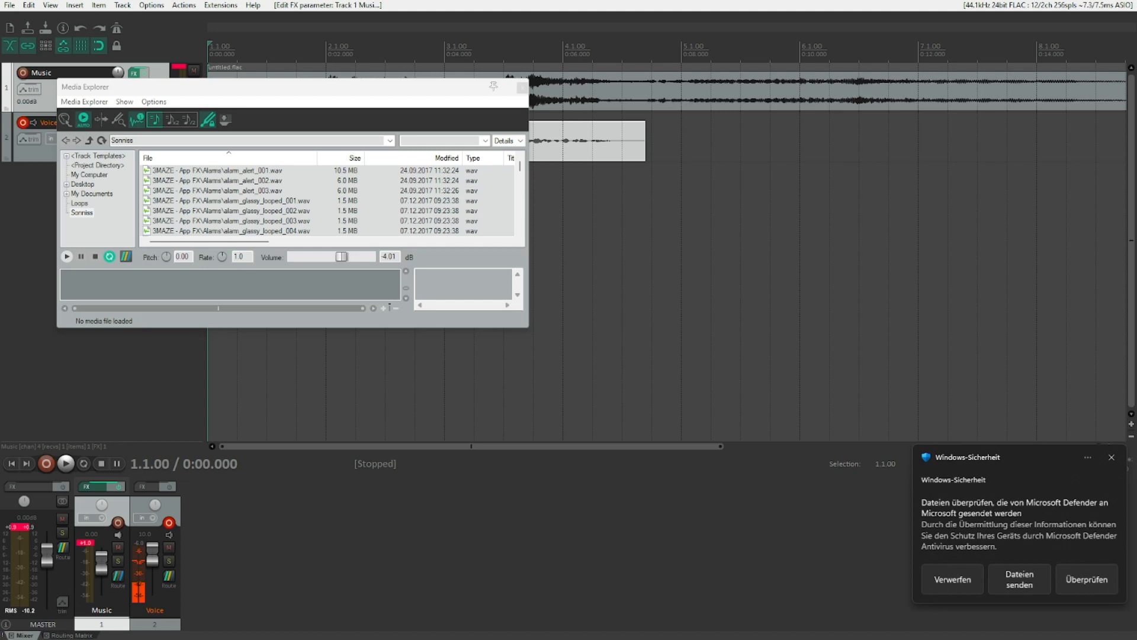
left_click(65, 463)
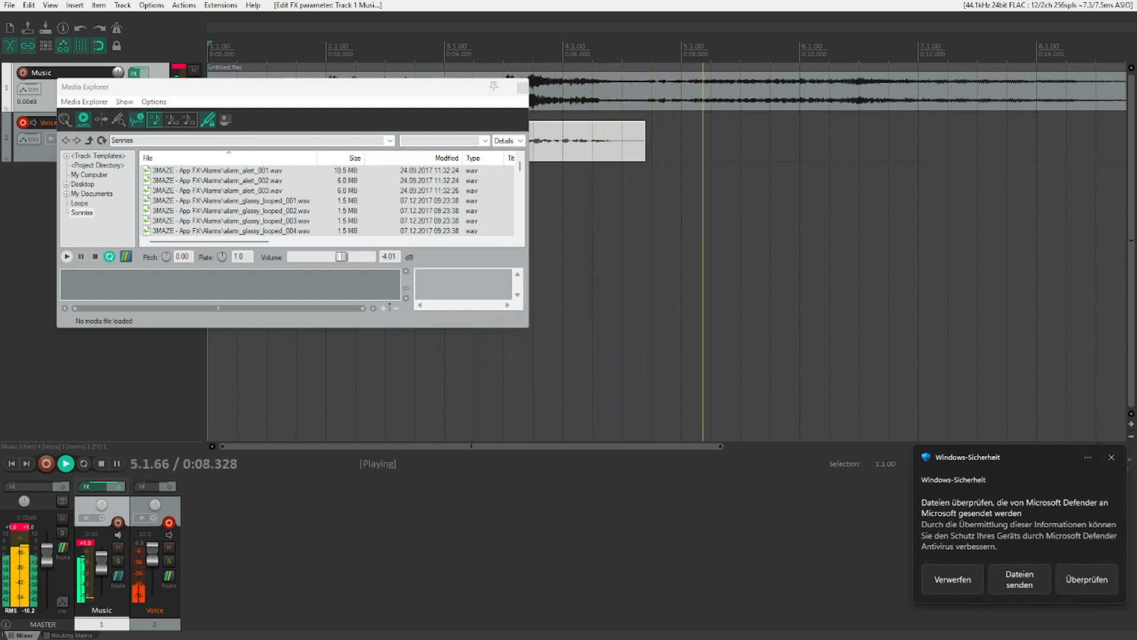
left_click(64, 463)
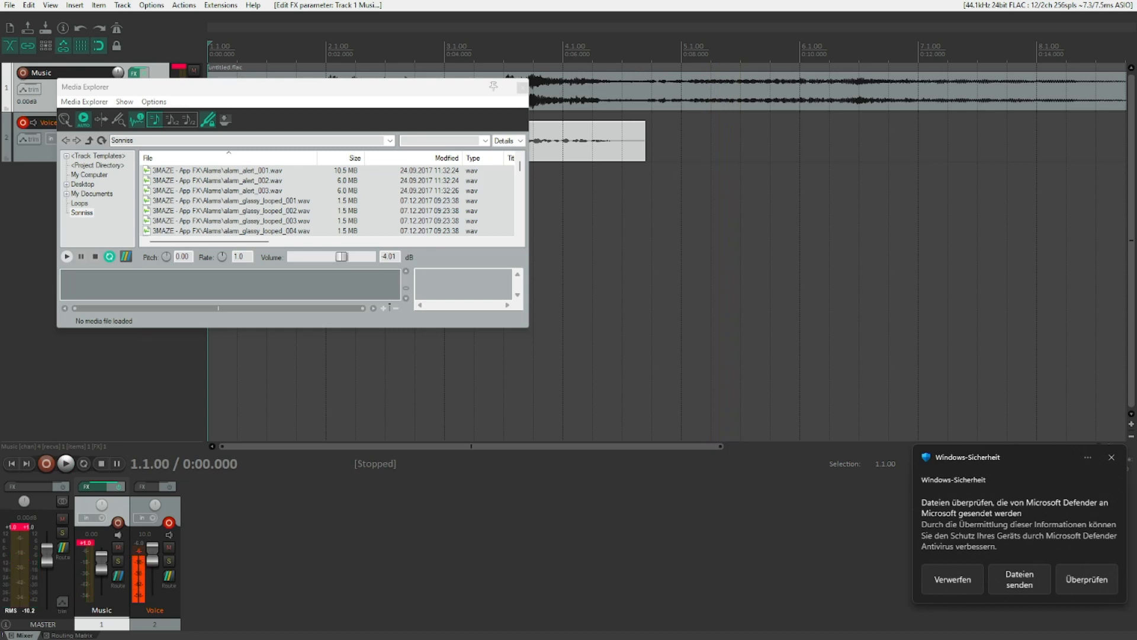